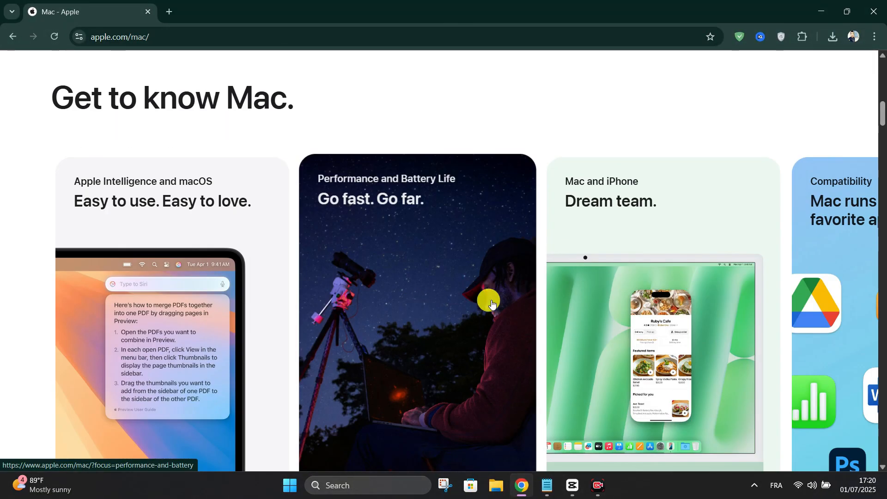
scroll("down", 3)
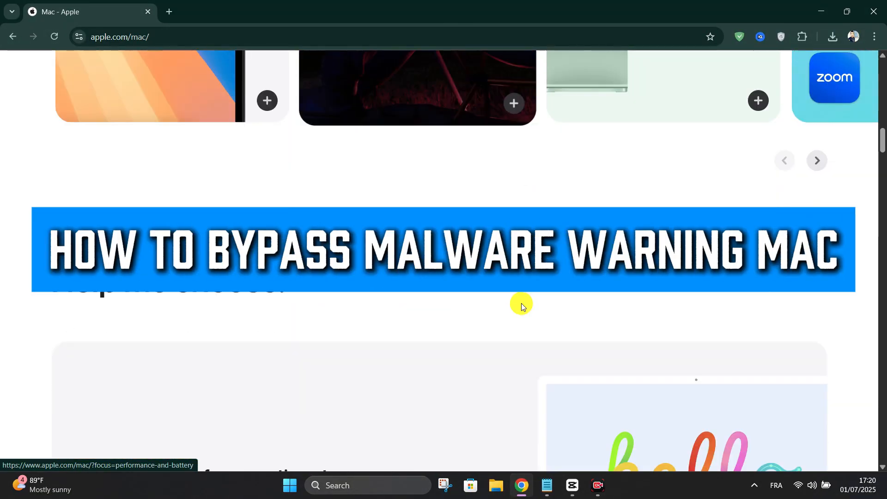
scroll("down", 3)
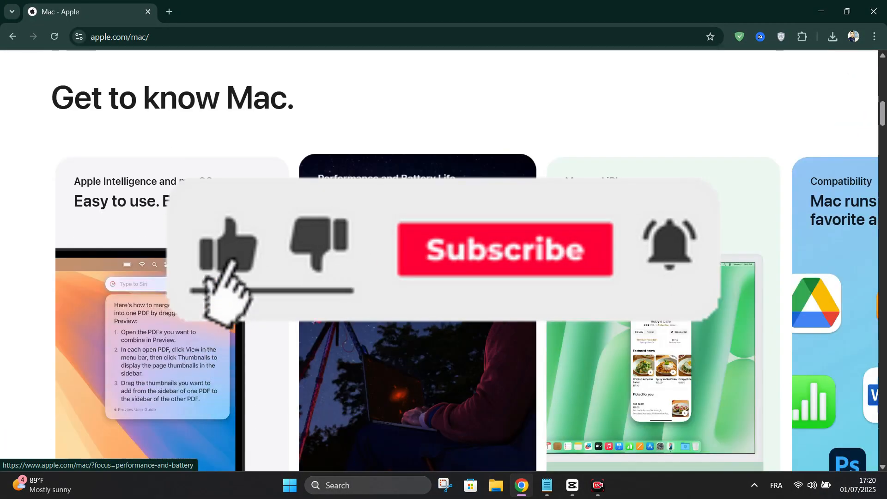
scroll("down", 3)
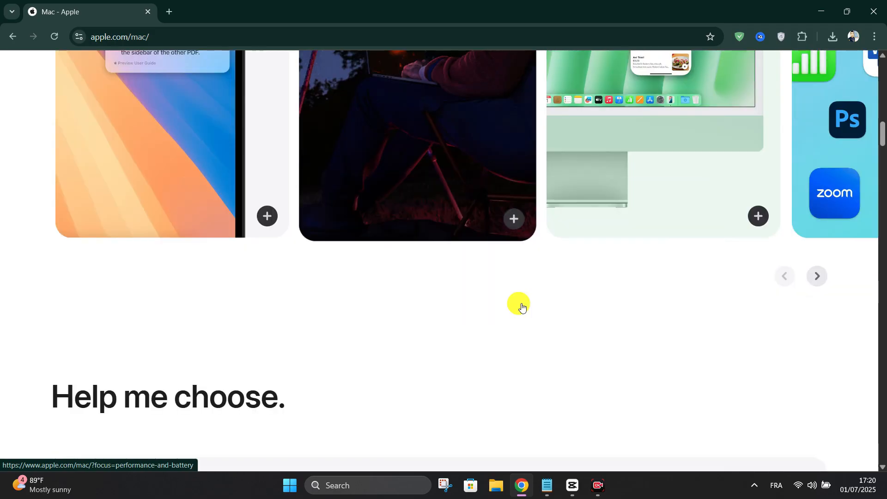